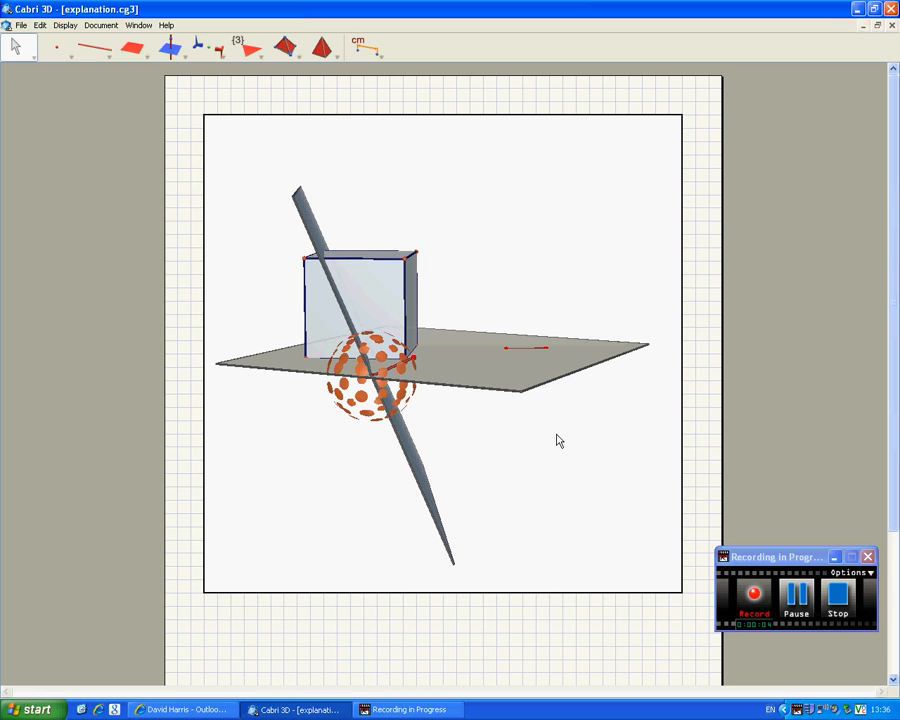
pyautogui.moveTo(491, 447)
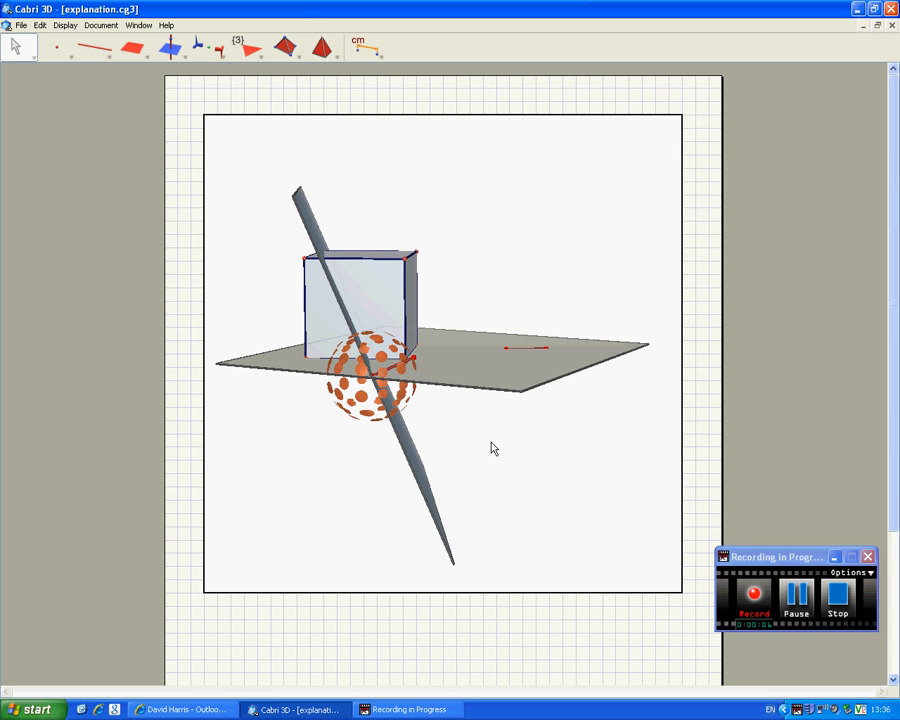
pyautogui.moveTo(524, 419)
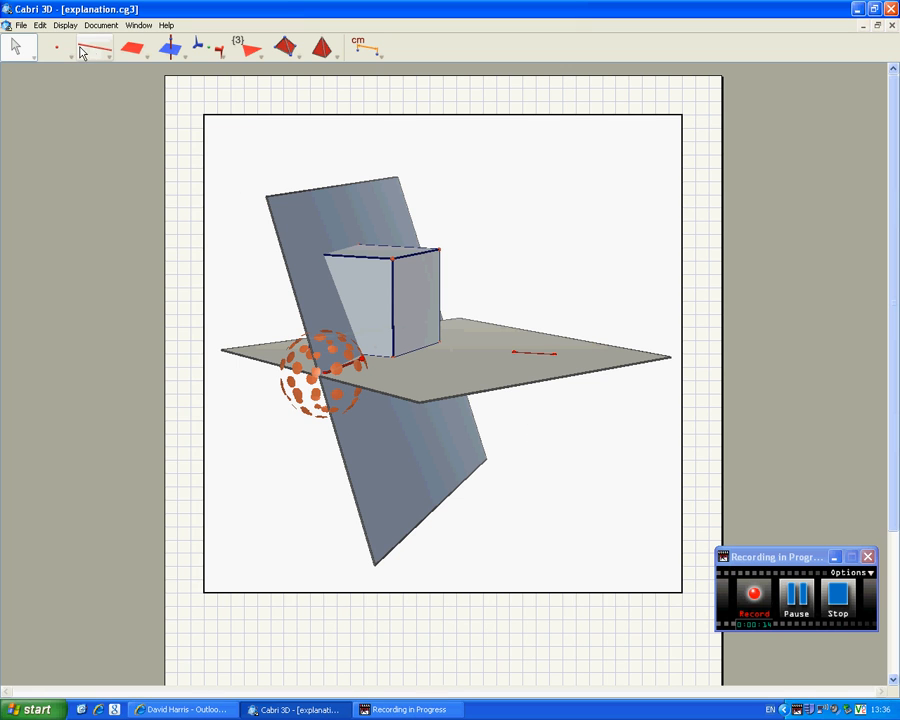
# - Pick Intersection Curve from the Curves toolbox to trace where the plane cuts the sphere
pyautogui.click(95, 47)
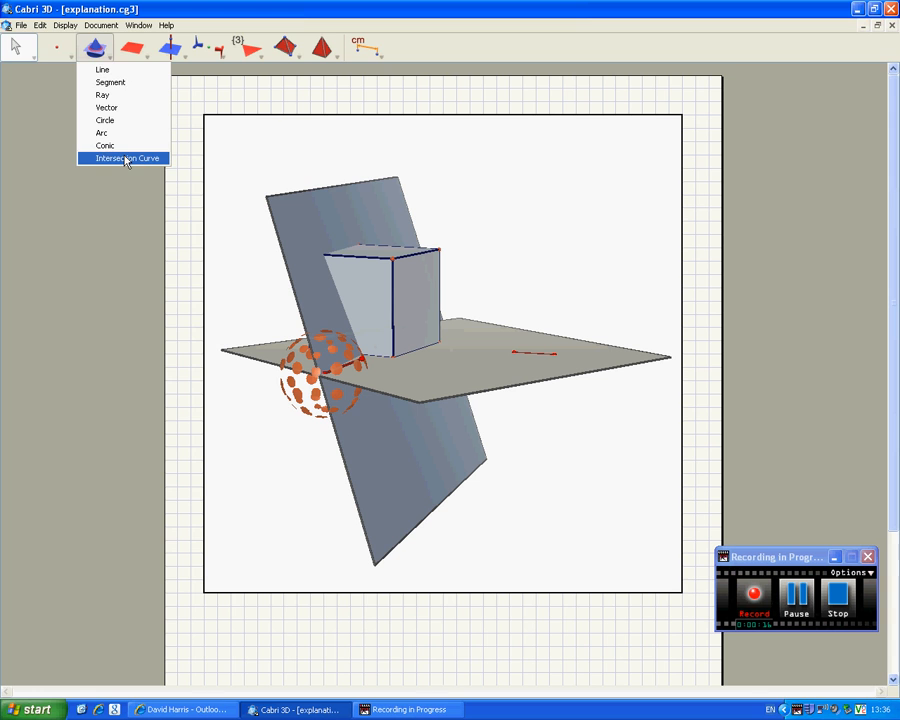
pyautogui.click(126, 158)
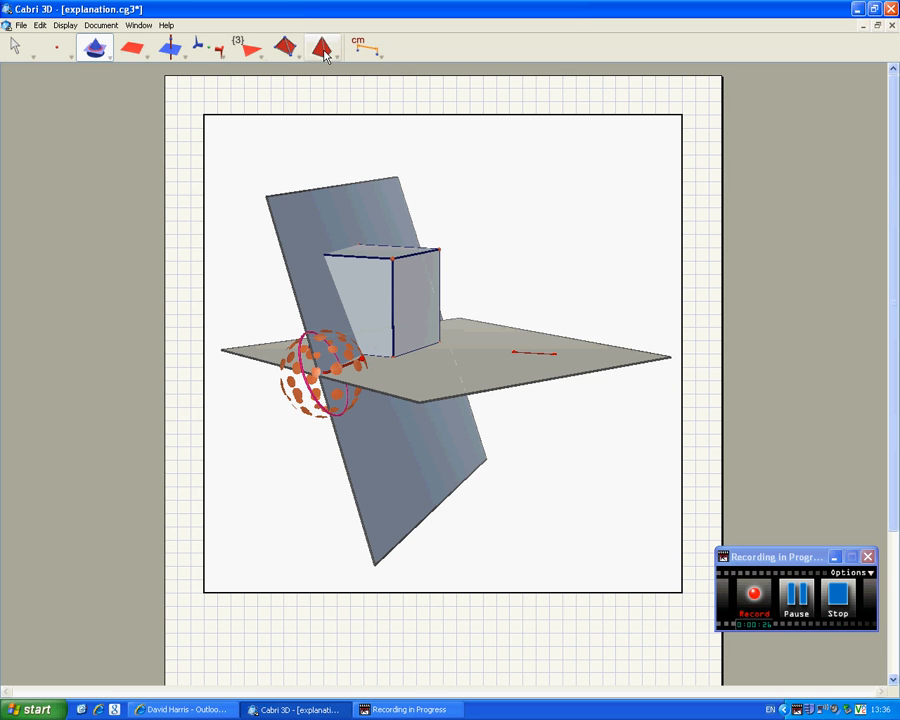
# - Browse the Polyhedra and Regular Polygons toolboxes, then pick Regular Dodecagon
pyautogui.click(322, 47)
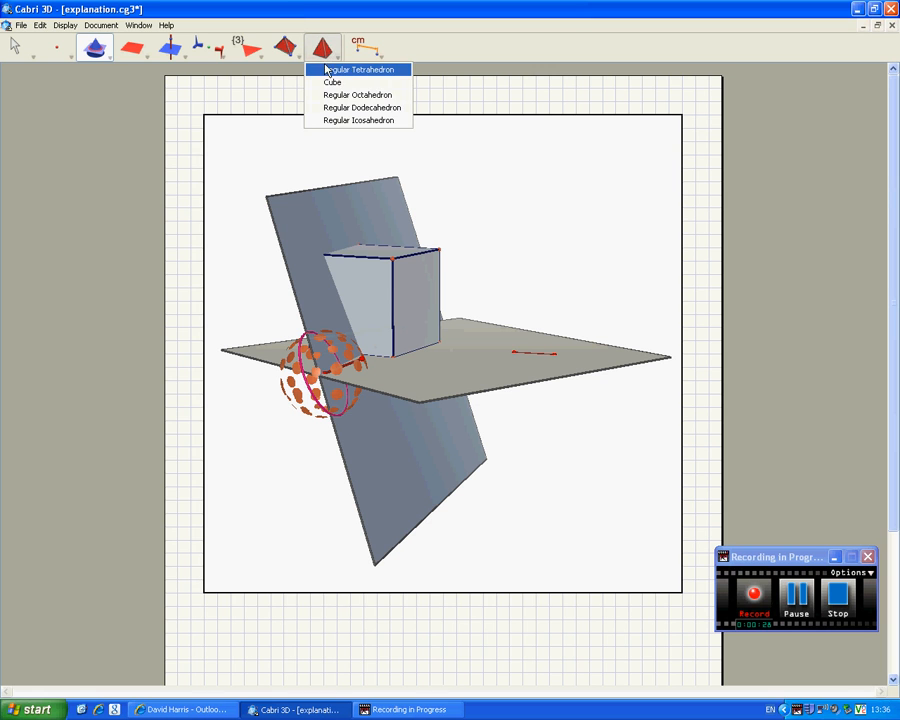
pyautogui.click(284, 47)
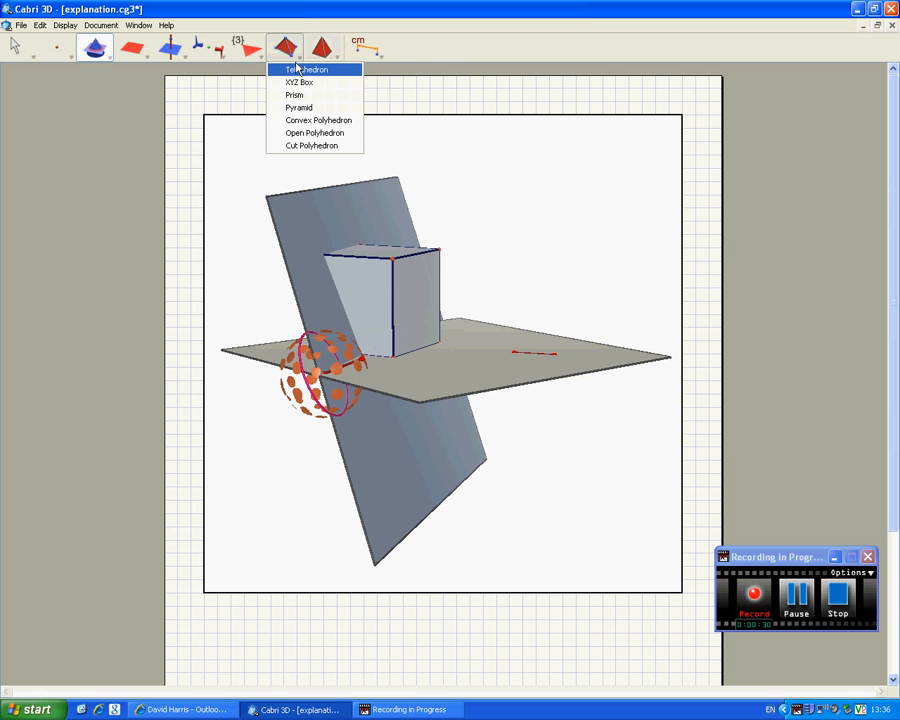
pyautogui.moveTo(314, 133)
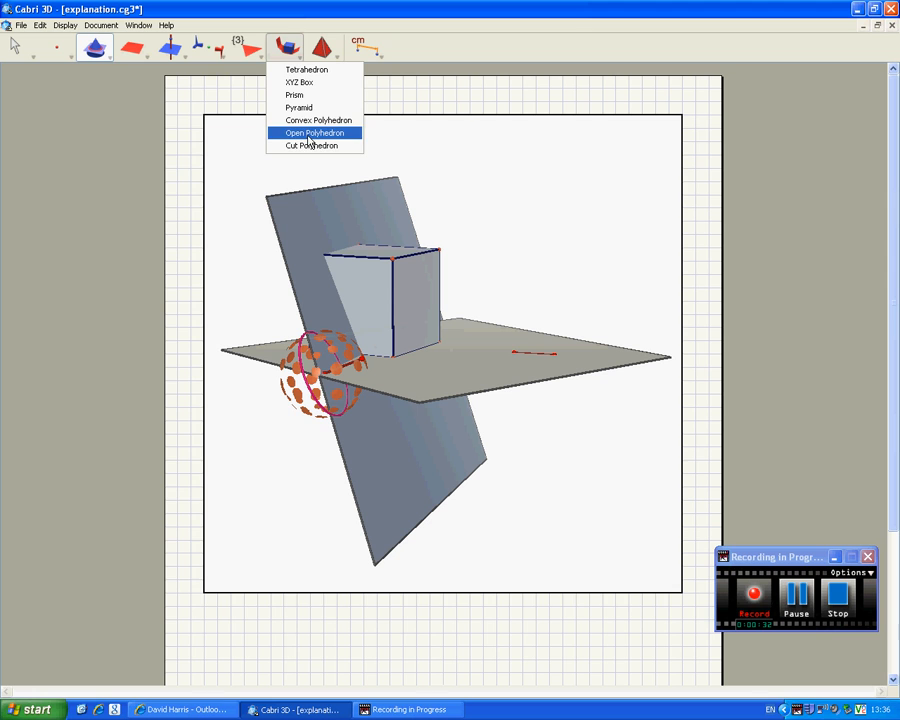
pyautogui.moveTo(311, 145)
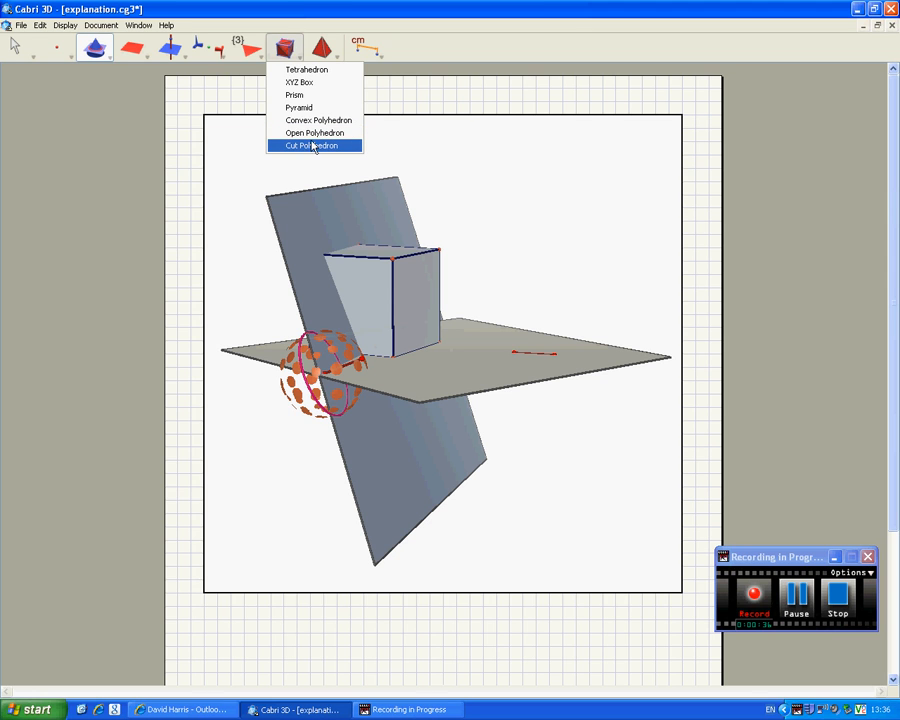
pyautogui.click(248, 47)
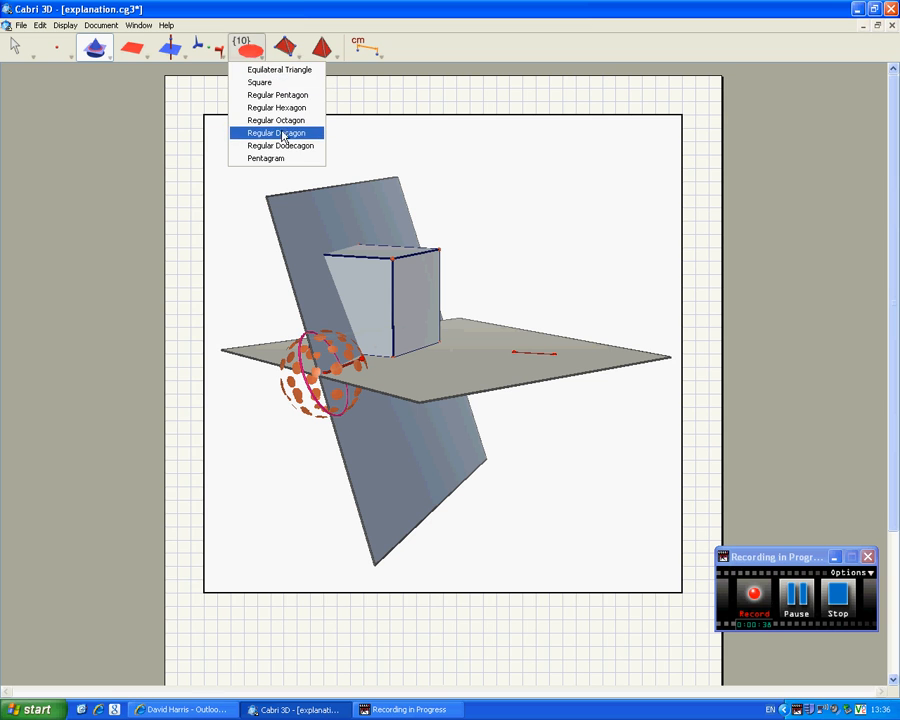
pyautogui.click(322, 47)
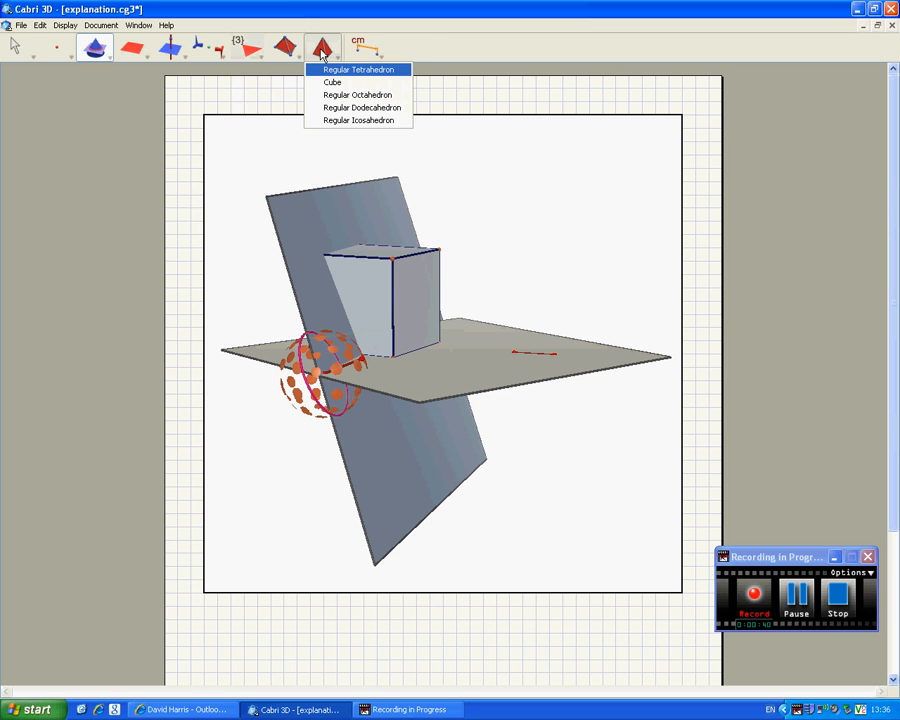
pyautogui.click(248, 47)
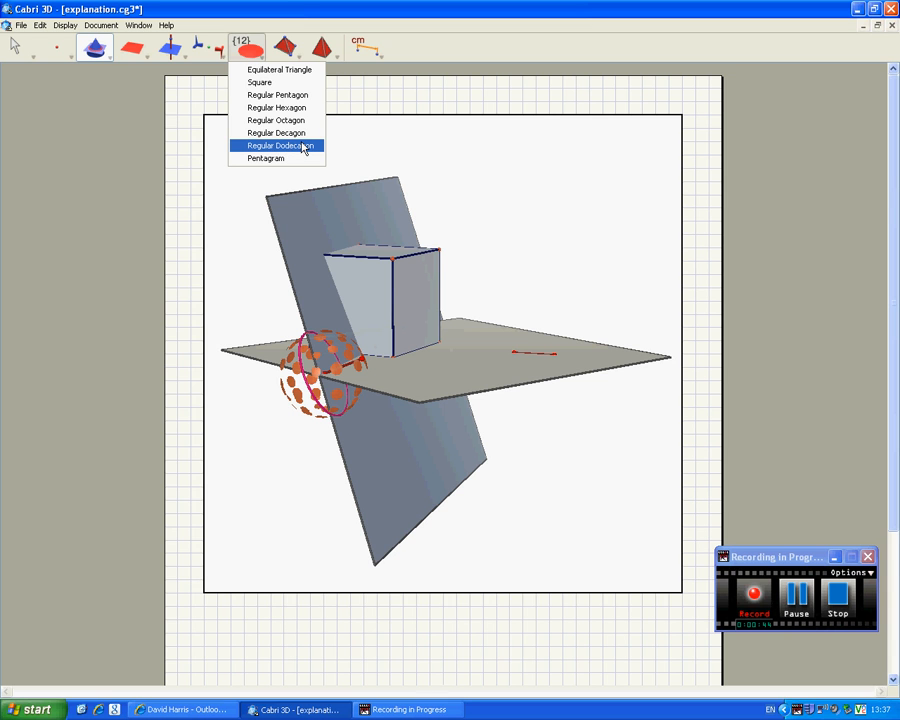
pyautogui.click(280, 145)
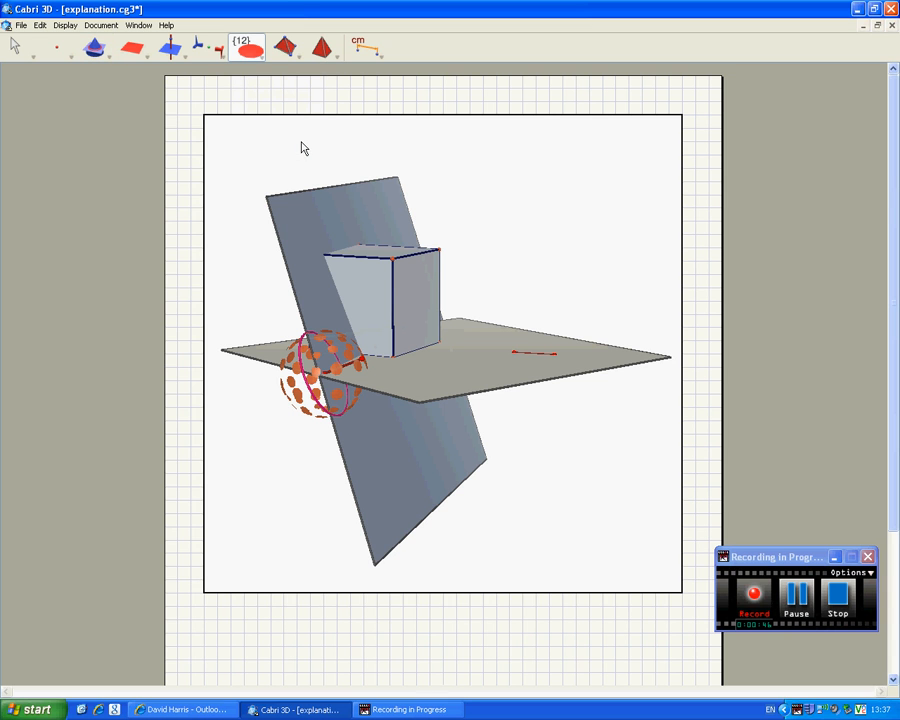
pyautogui.moveTo(348, 370)
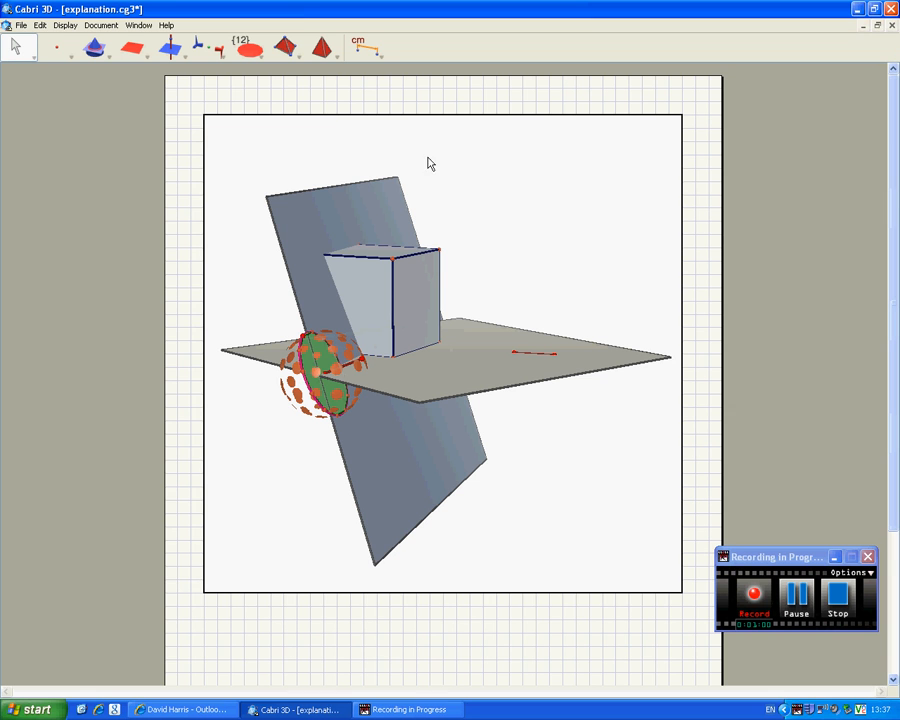
pyautogui.moveTo(389, 204)
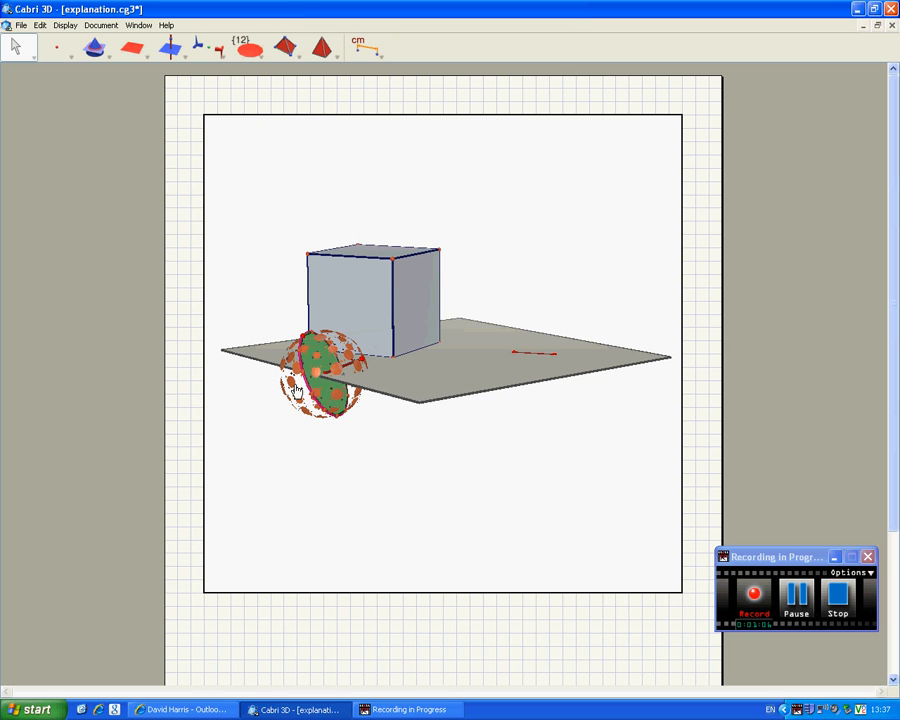
pyautogui.moveTo(300, 388)
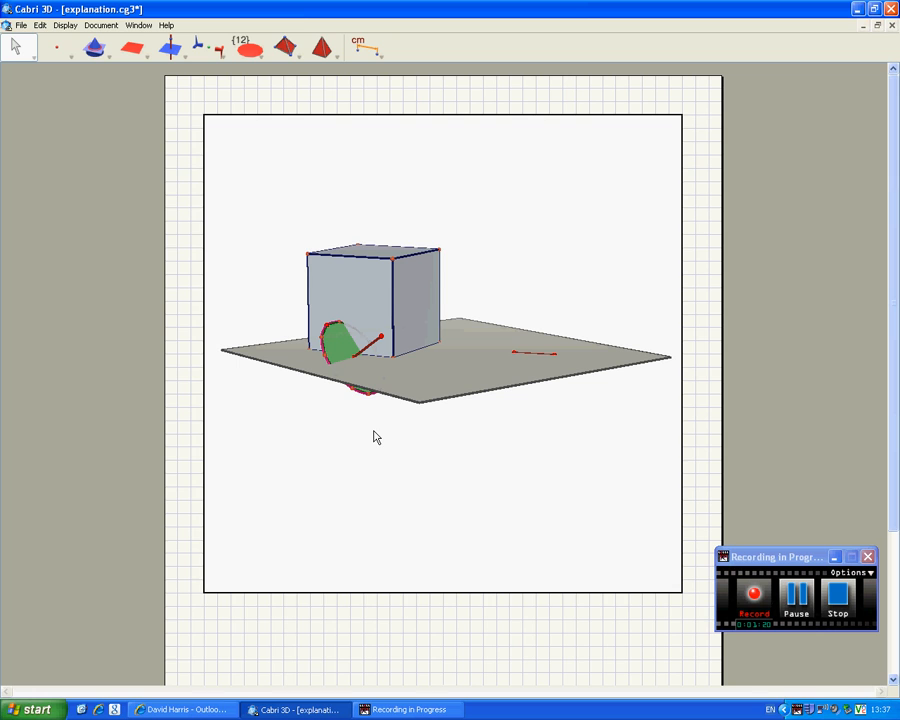
pyautogui.moveTo(369, 435)
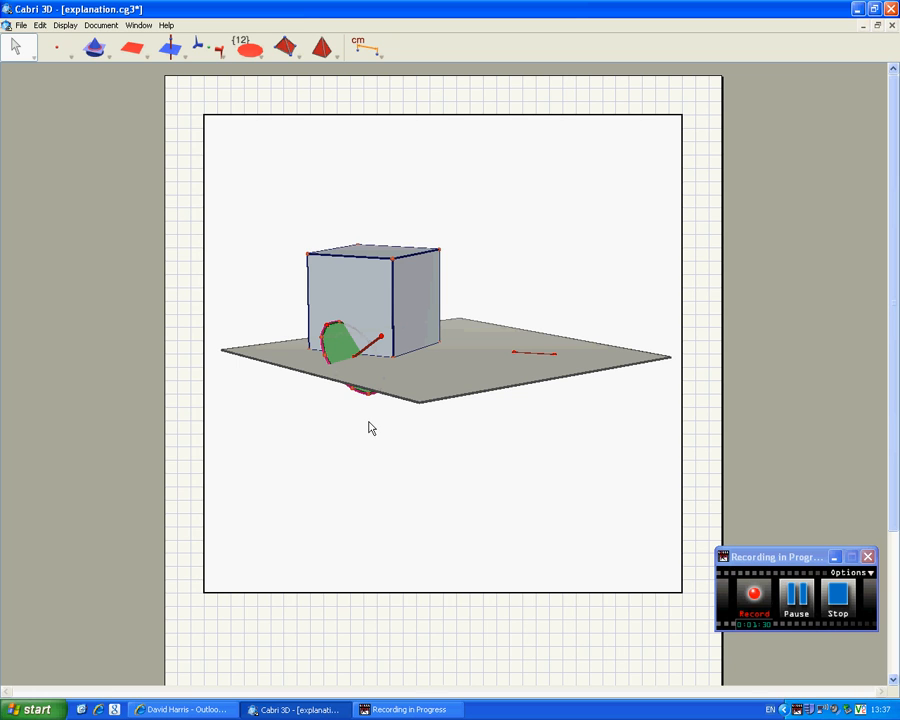
pyautogui.moveTo(363, 428)
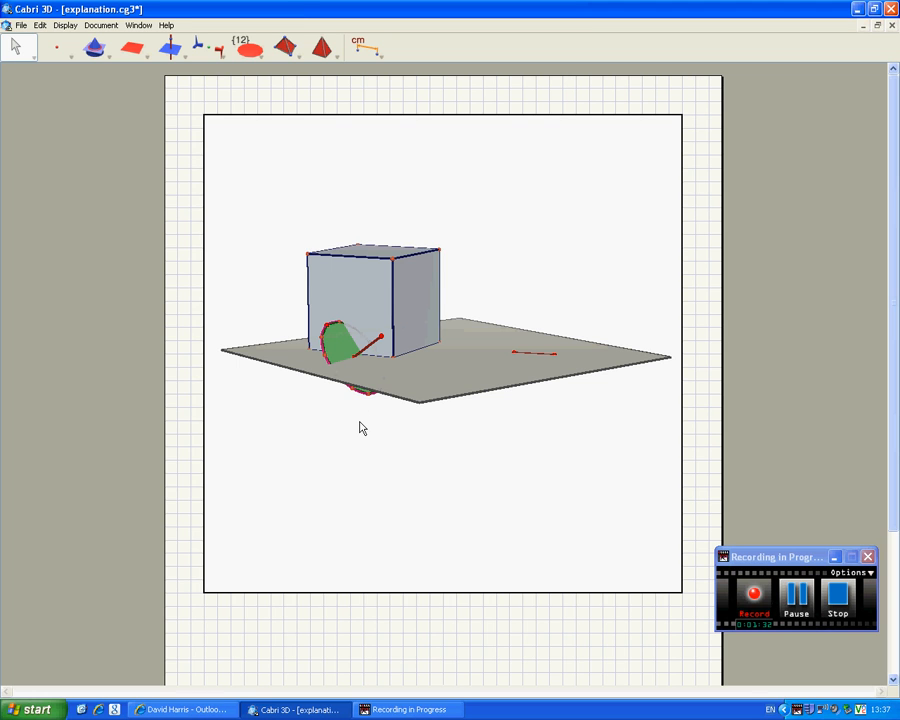
pyautogui.moveTo(360, 426)
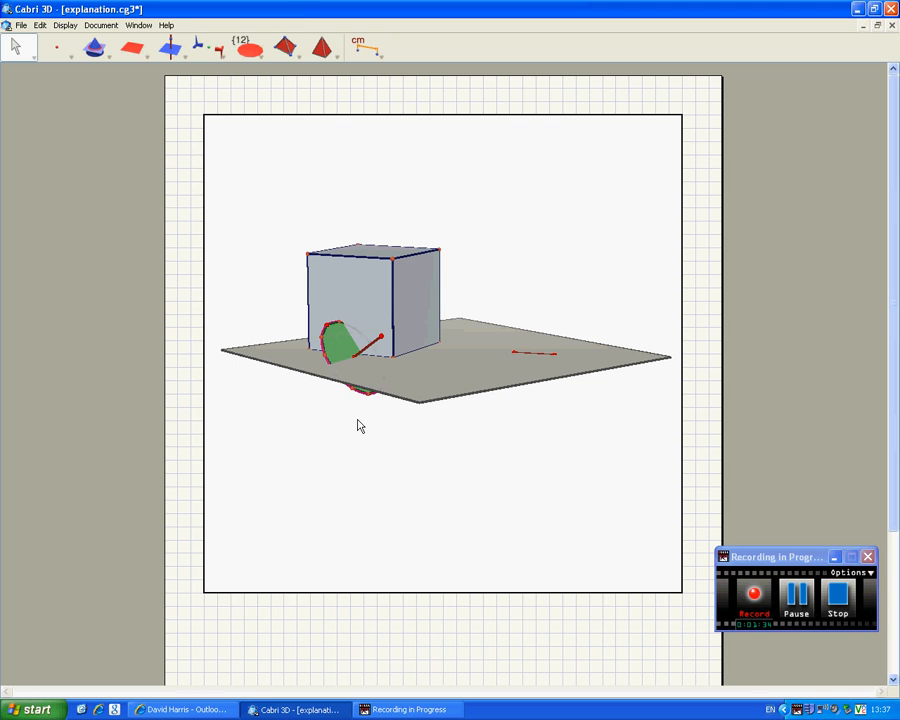
pyautogui.moveTo(345, 357)
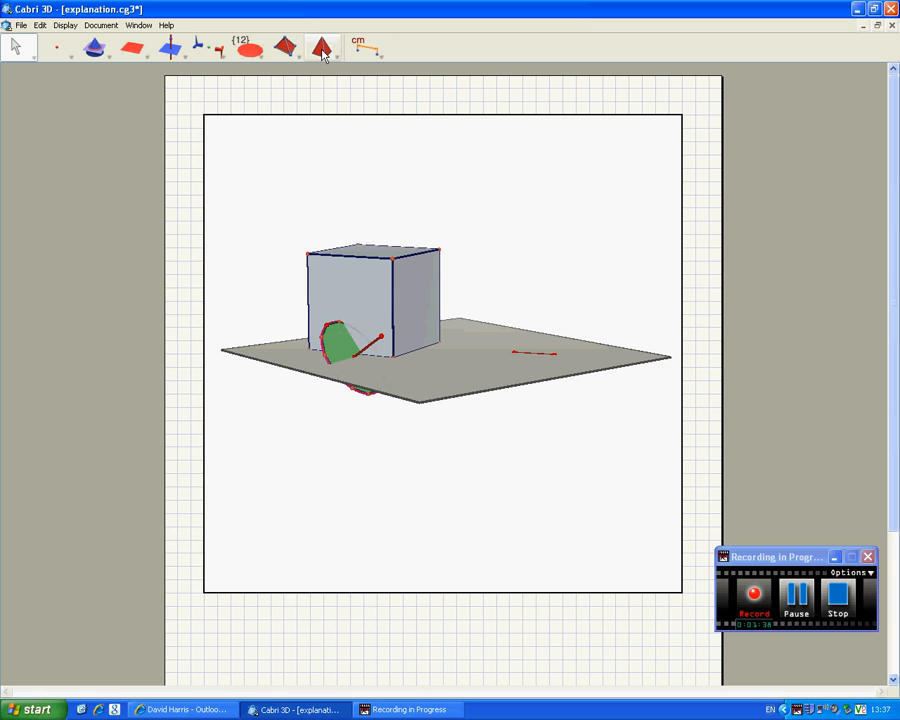
# - Cut the cube with the hidden plane via Cut Polyhedron, then return to Manipulation
pyautogui.click(285, 48)
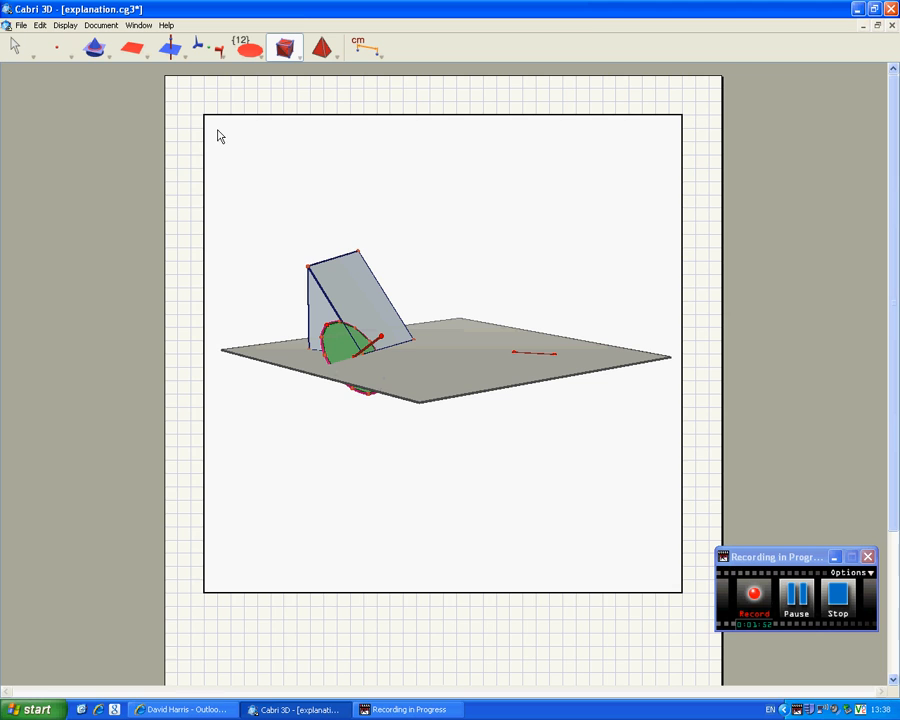
pyautogui.moveTo(15, 50)
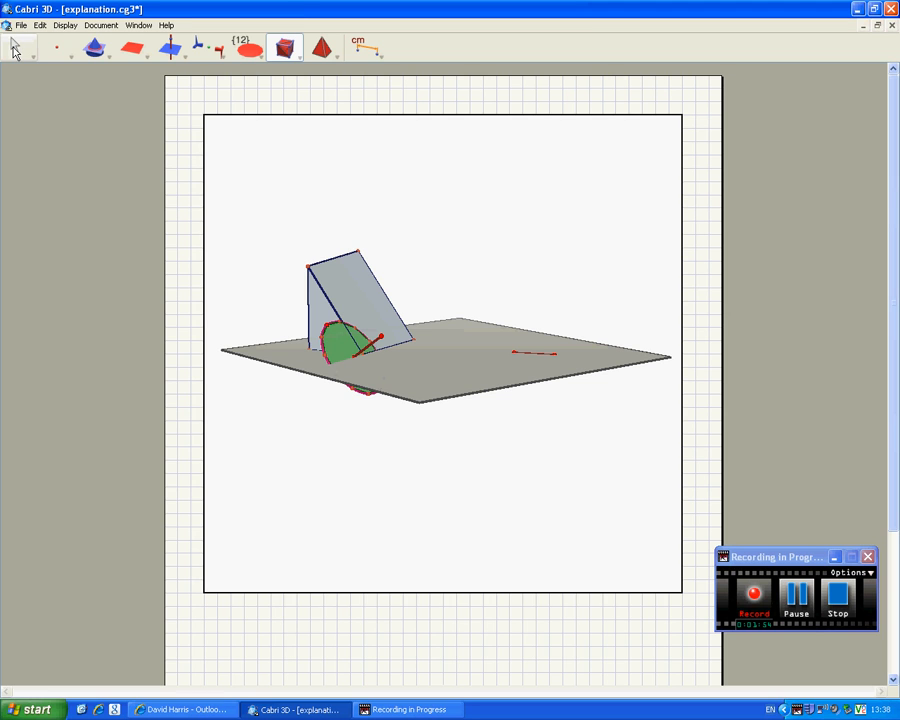
pyautogui.click(15, 47)
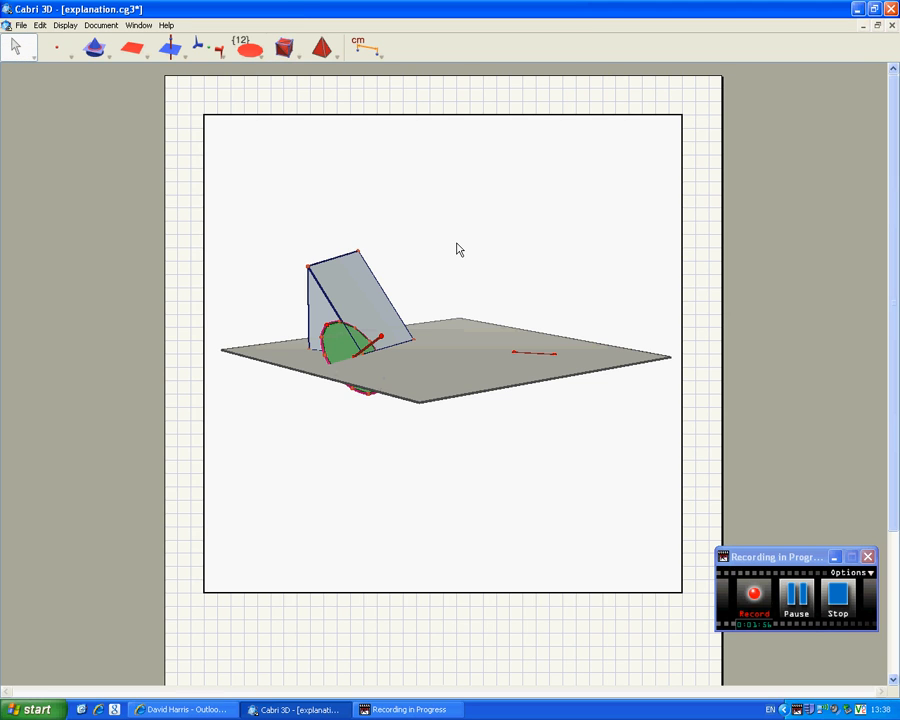
# - Turn on Show Hidden Objects to reveal the plane, sphere and full cube
pyautogui.rightClick(457, 248)
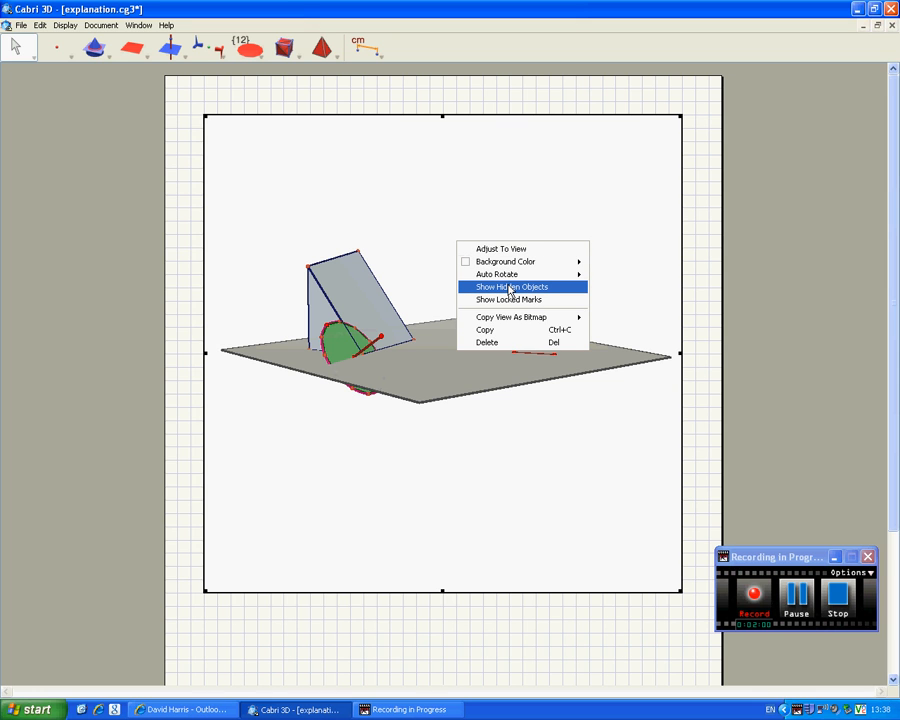
pyautogui.click(510, 287)
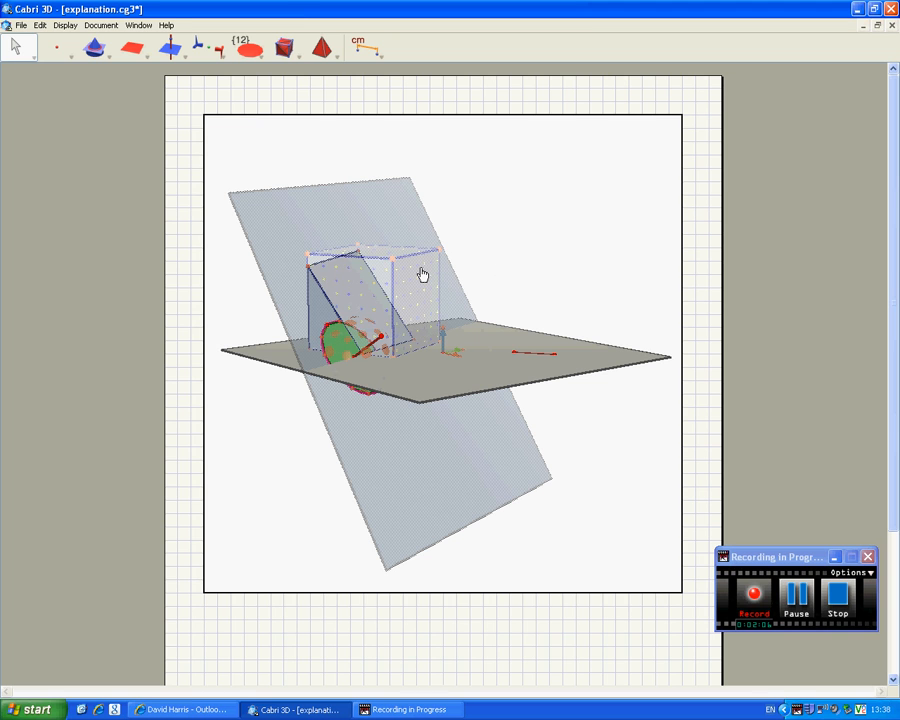
pyautogui.moveTo(422, 275)
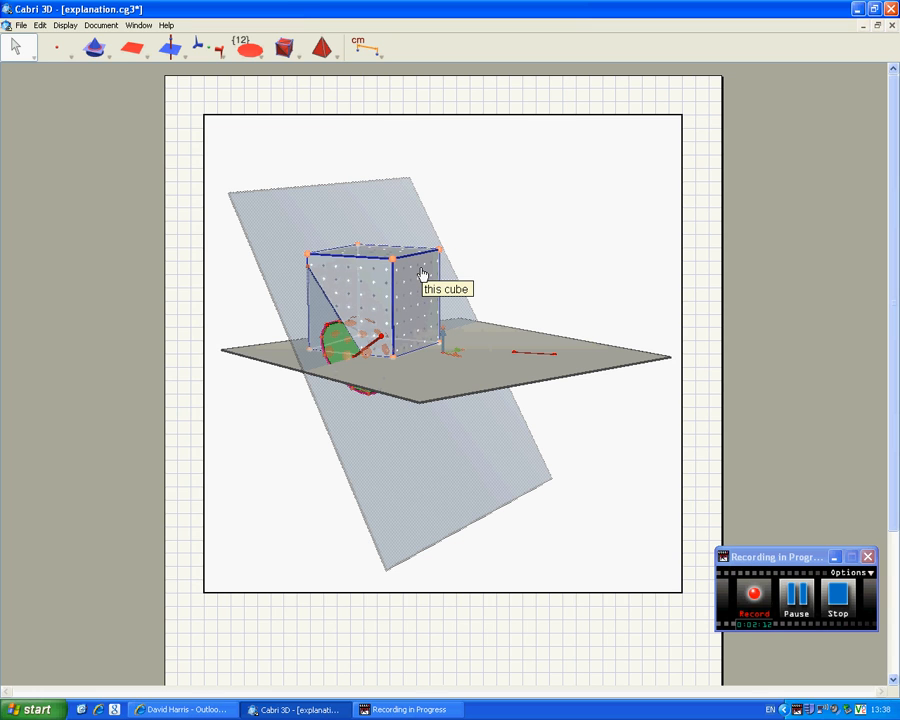
pyautogui.moveTo(503, 213)
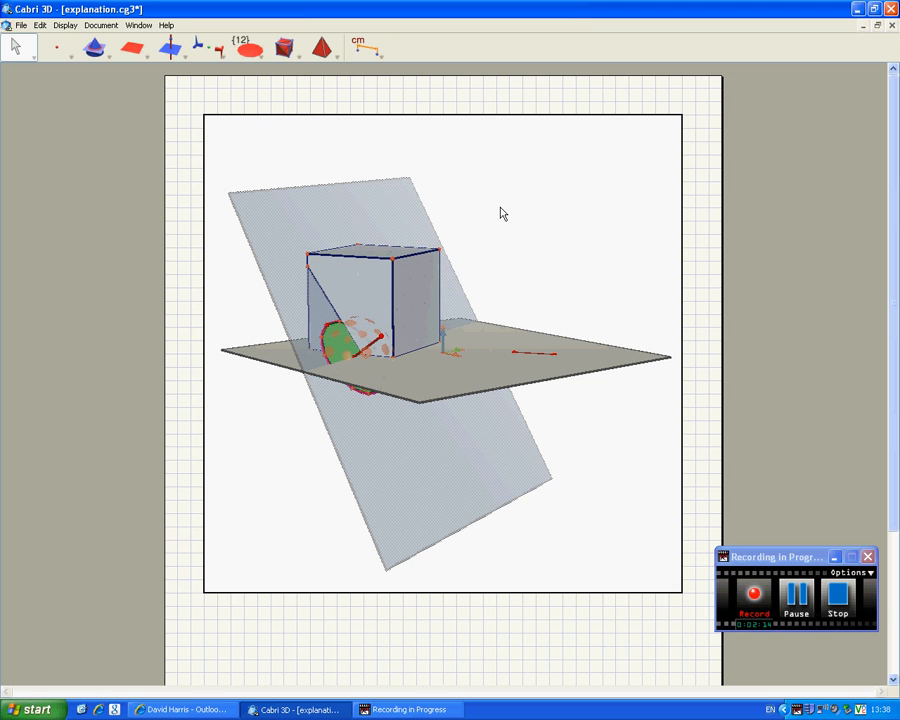
# - Untick Show Hidden Objects, leaving only the wedge, base plane and dodecagon
pyautogui.rightClick(500, 213)
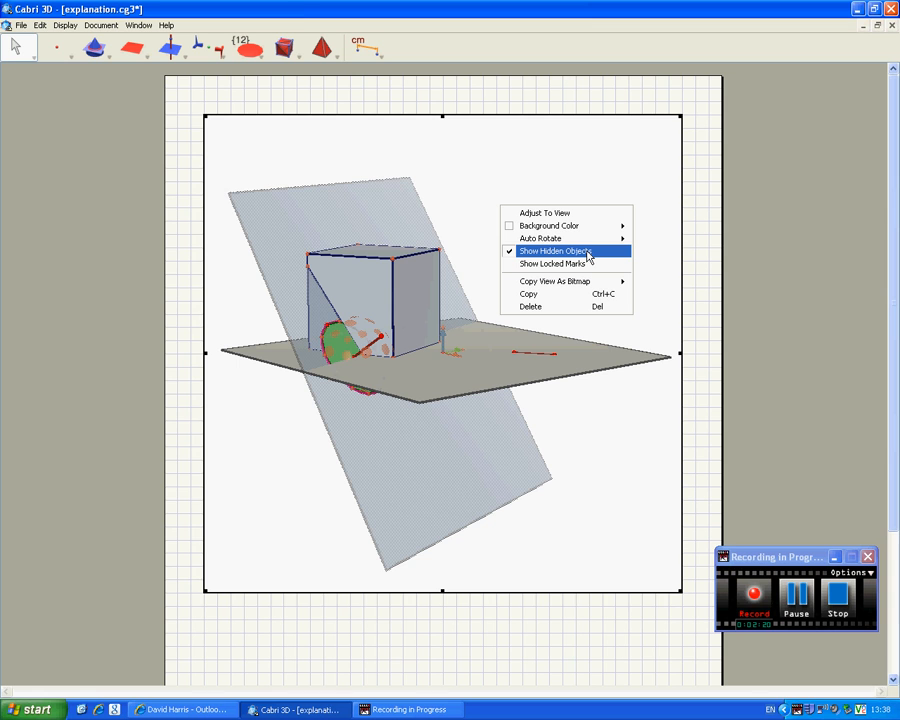
pyautogui.click(557, 251)
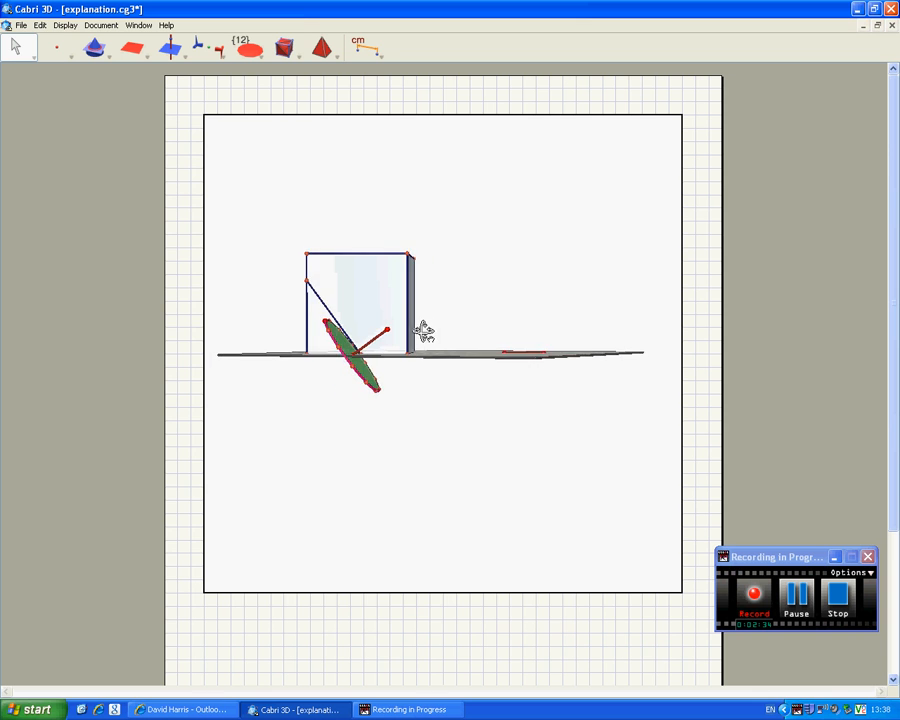
# - Rotate the view and drag the dodecagon handle so the cut crosses the cube diagonally
pyautogui.moveTo(425, 330); pyautogui.dragTo(440, 355)
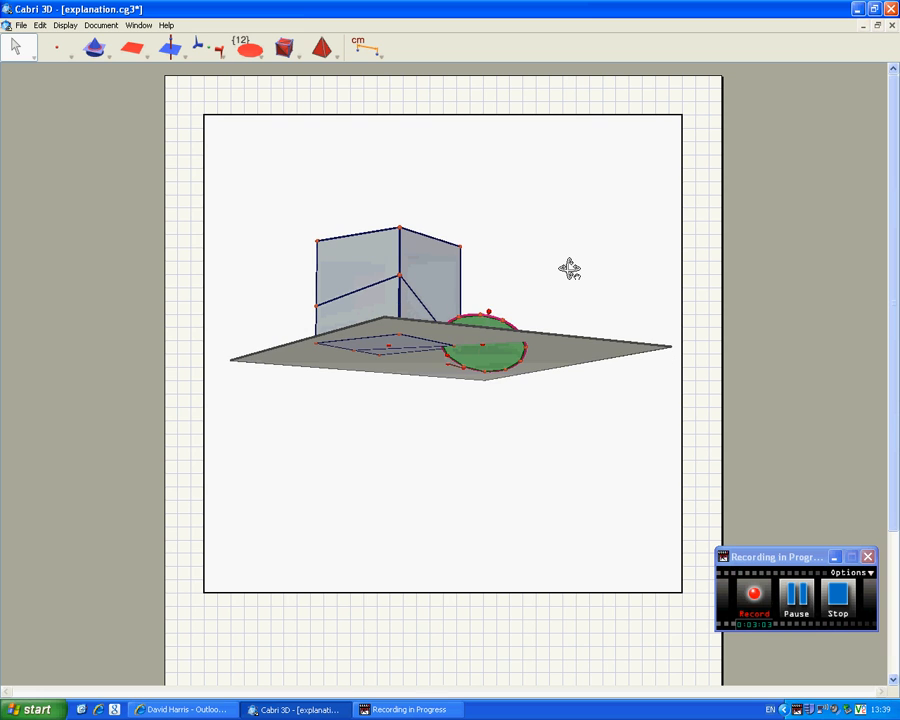
pyautogui.moveTo(570, 268); pyautogui.dragTo(445, 305)
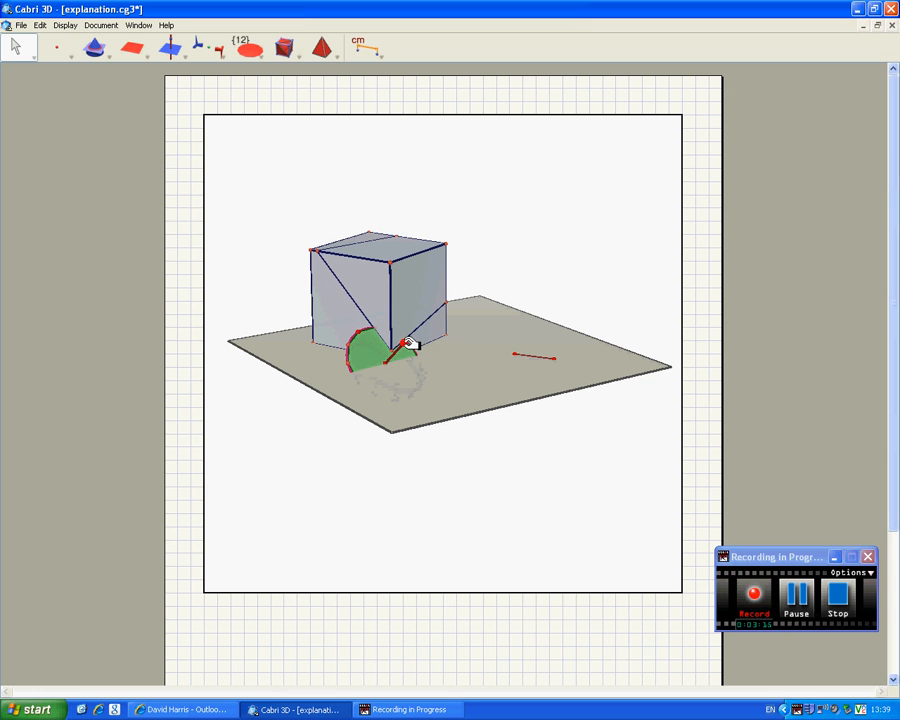
pyautogui.moveTo(303, 358)
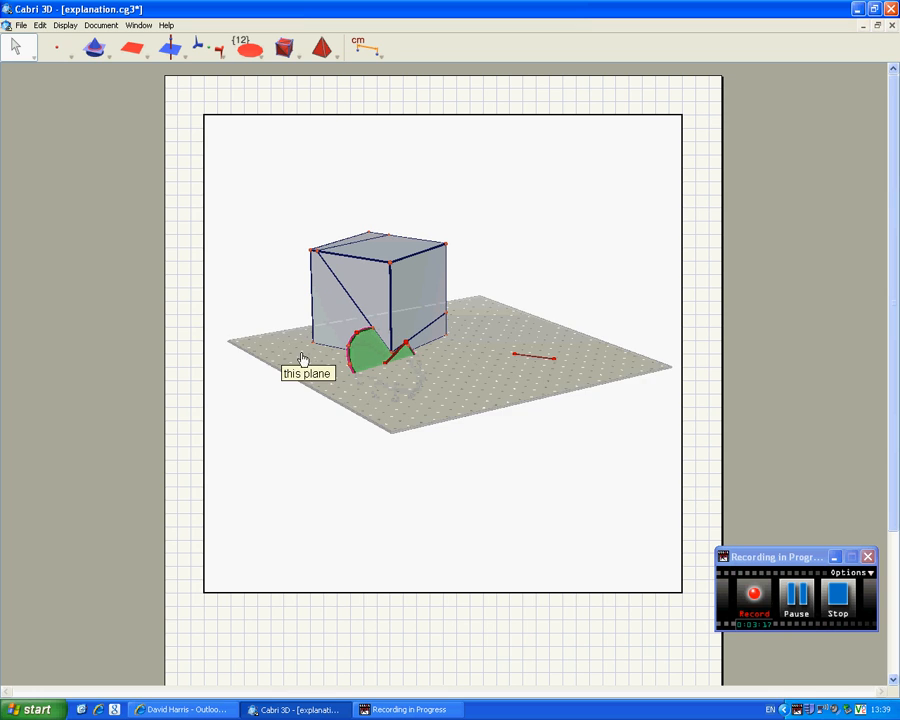